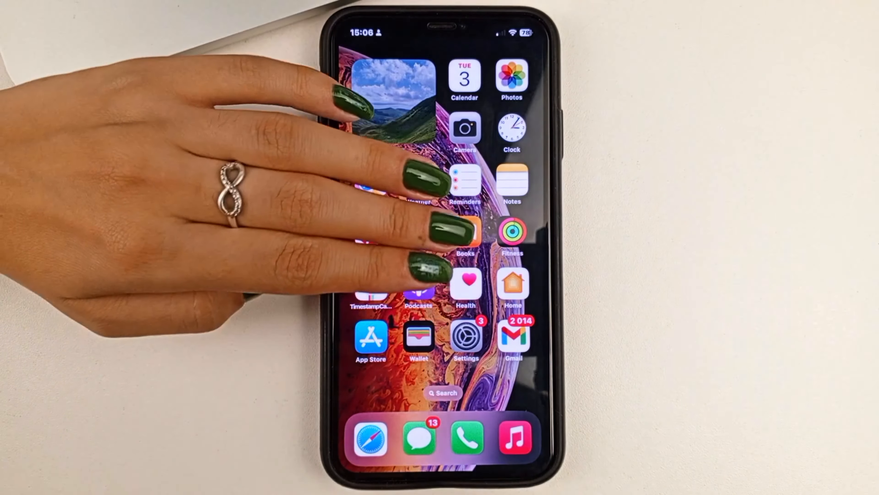
- Launch Settings from the home screen and enter the General page
{"action": "left_click", "coordinate": [467, 337]}
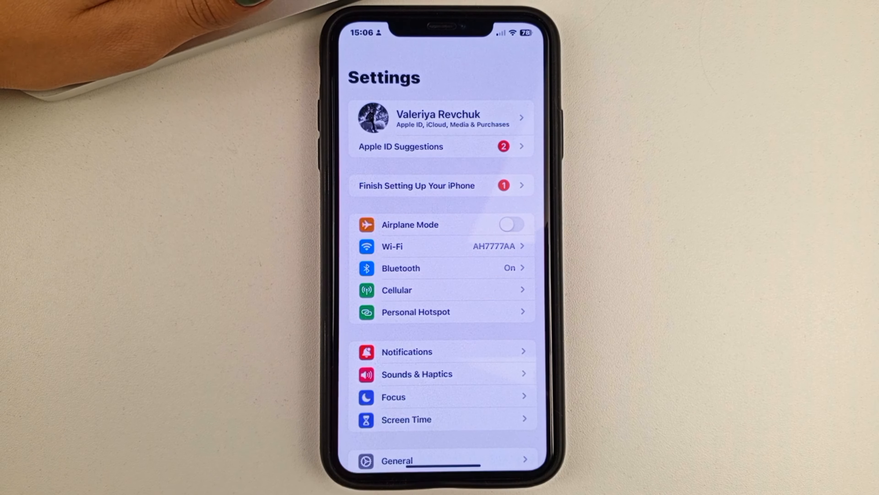
{"action": "scroll", "scroll_direction": "down", "scroll_amount": 3}
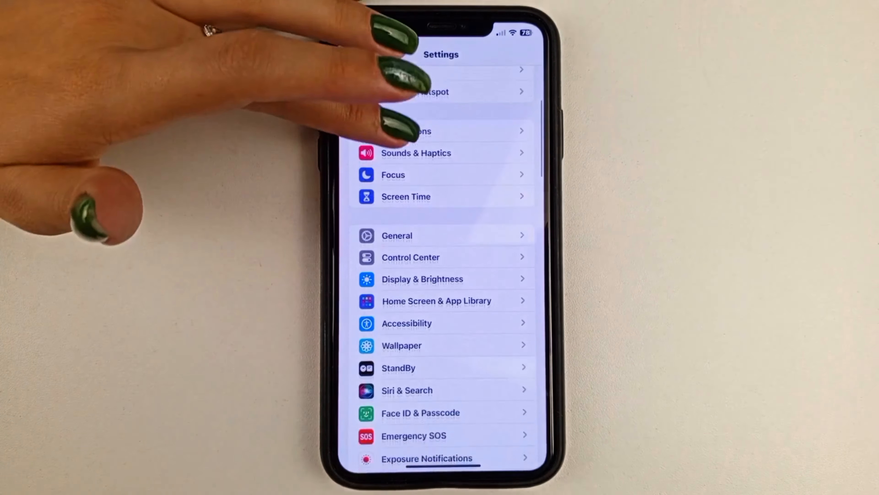
{"action": "left_click", "coordinate": [396, 234]}
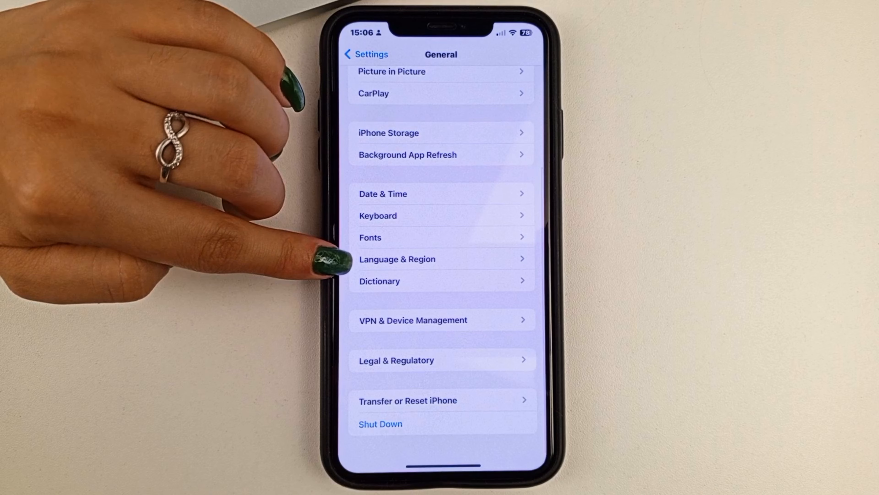
- Enter Language & Region, note Ukraine as the region, and bring up the Select Region list
{"action": "left_click", "coordinate": [397, 259]}
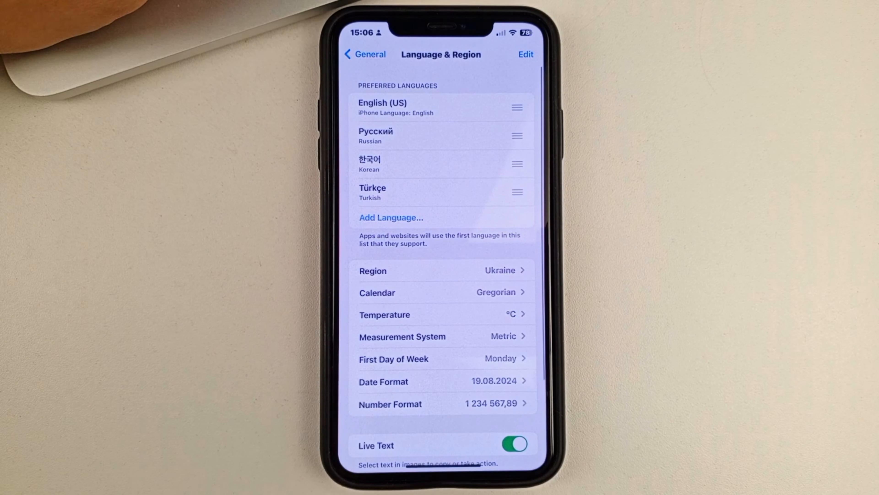
{"action": "left_click", "coordinate": [443, 270]}
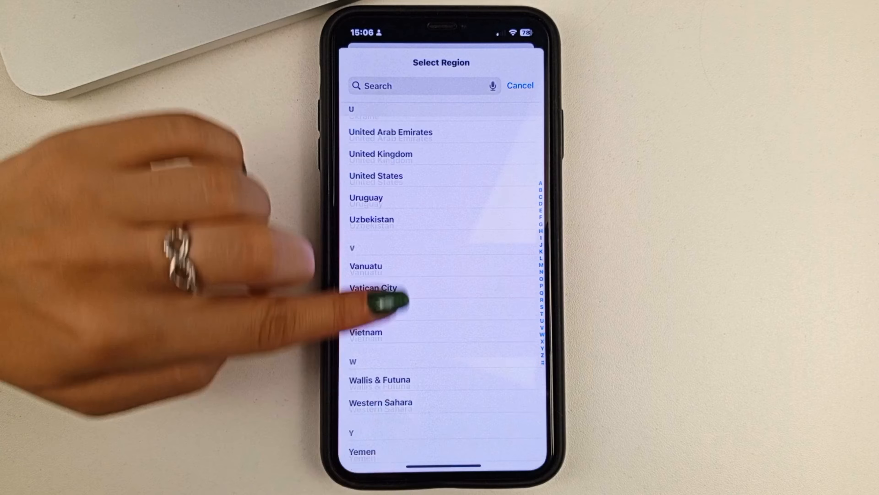
- Browse the region list and cancel out, leaving the region set to Ukraine
{"action": "scroll", "scroll_direction": "down", "scroll_amount": 3}
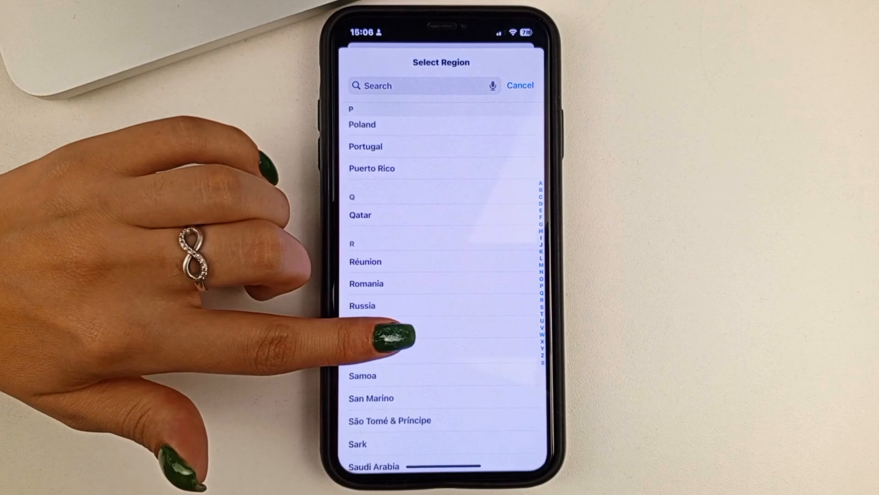
{"action": "left_click", "coordinate": [420, 85]}
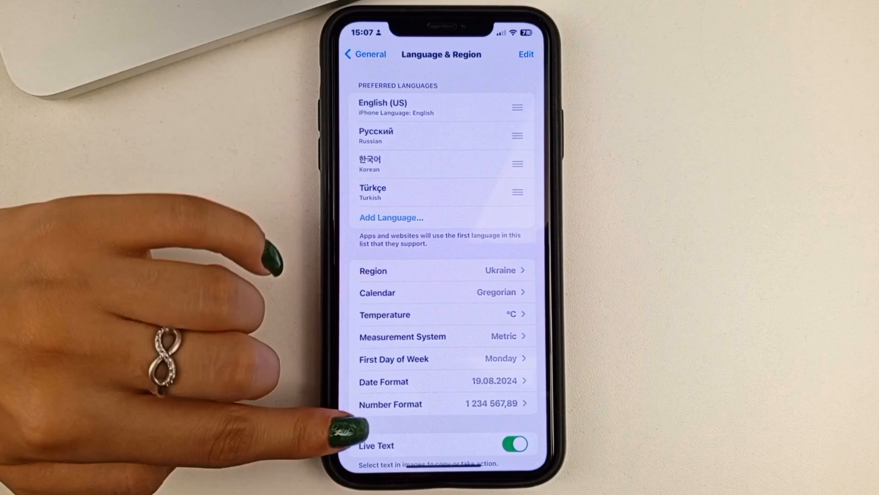
- Back out through General to the main Settings screen
{"action": "left_click", "coordinate": [365, 54]}
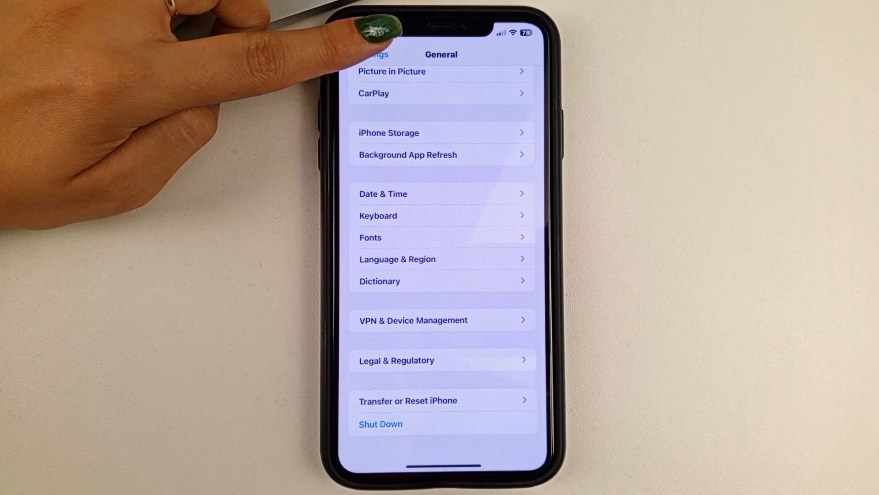
{"action": "left_click", "coordinate": [372, 55]}
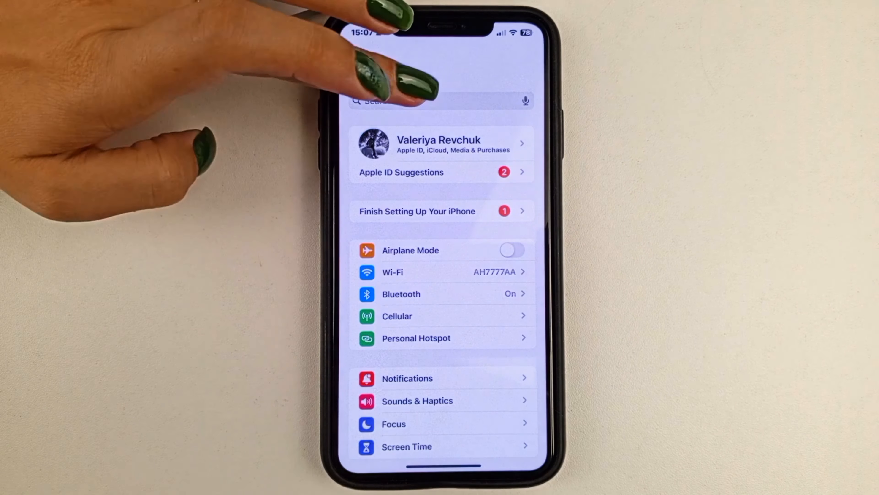
- Search Settings for 'Loca' to surface the Reset Location & Privacy result
{"action": "left_click", "coordinate": [415, 101]}
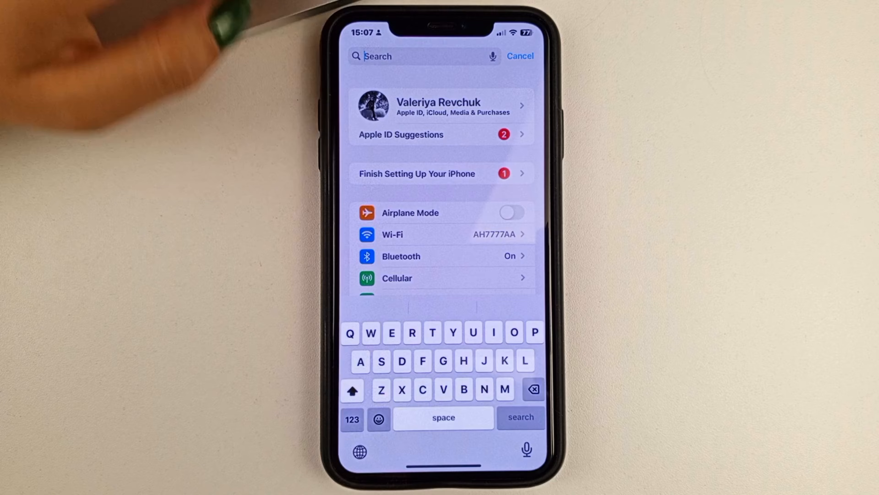
{"action": "type", "text": "Lo"}
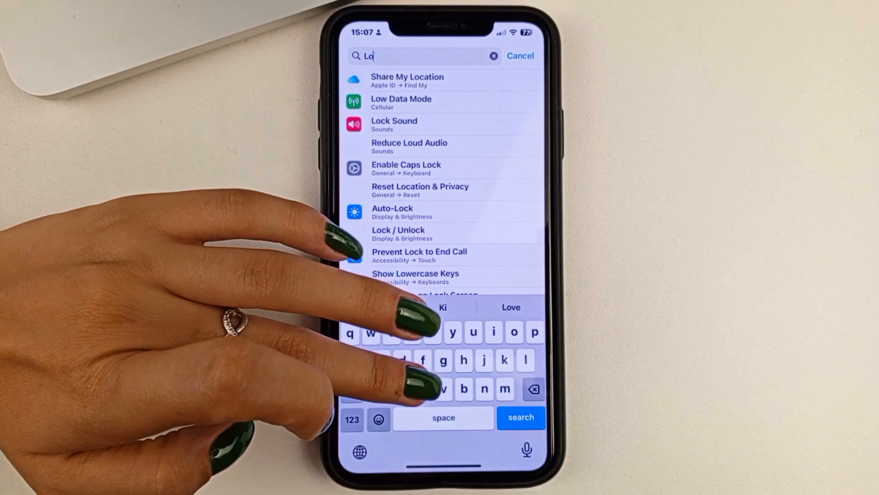
{"action": "type", "text": "ca"}
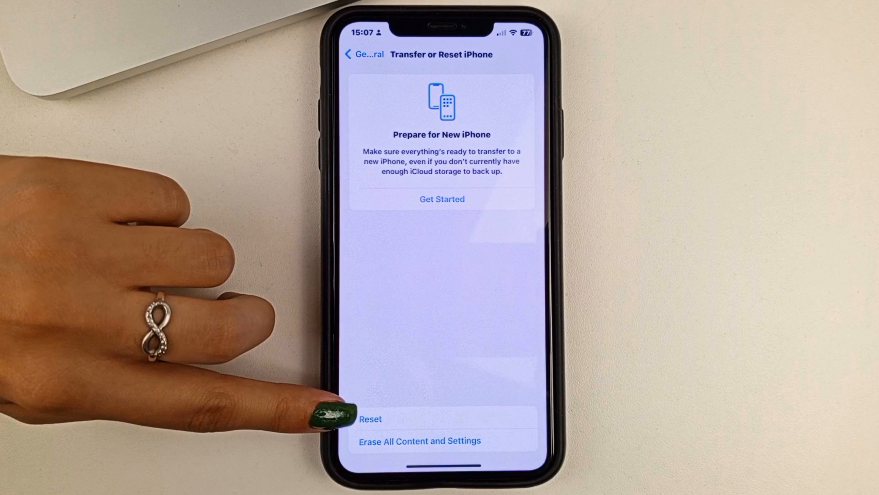
- Show the Reset action sheet listing Reset Location & Privacy on Transfer or Reset iPhone
{"action": "left_click", "coordinate": [370, 419]}
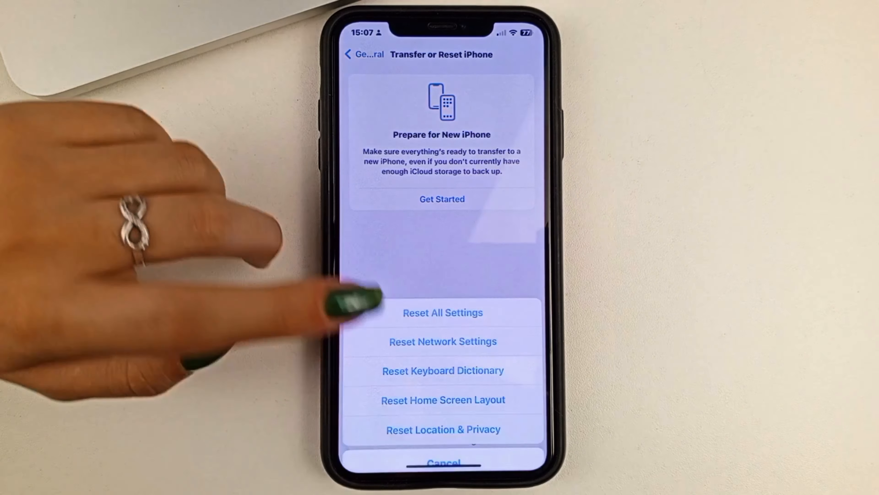